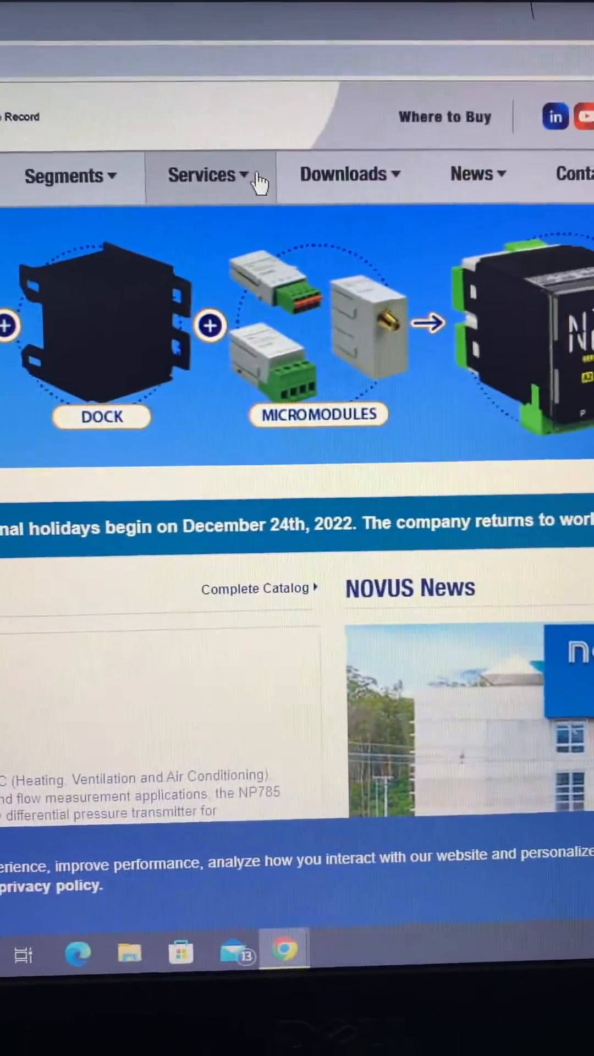
Open the NOVUS Software downloads page and scroll to QuickTune Configurator
click(356, 165)
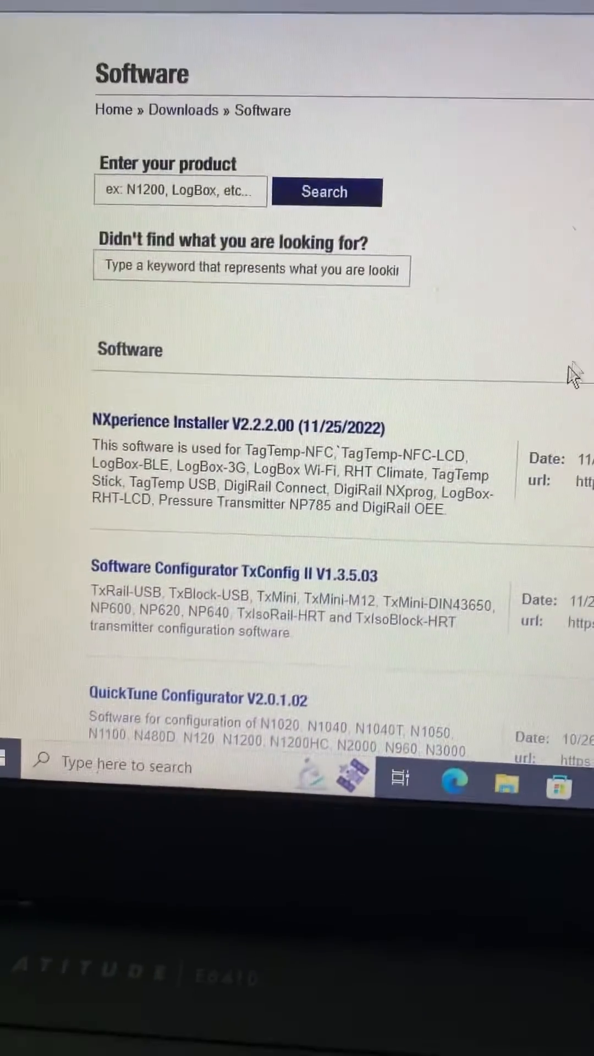
scroll(down, 3)
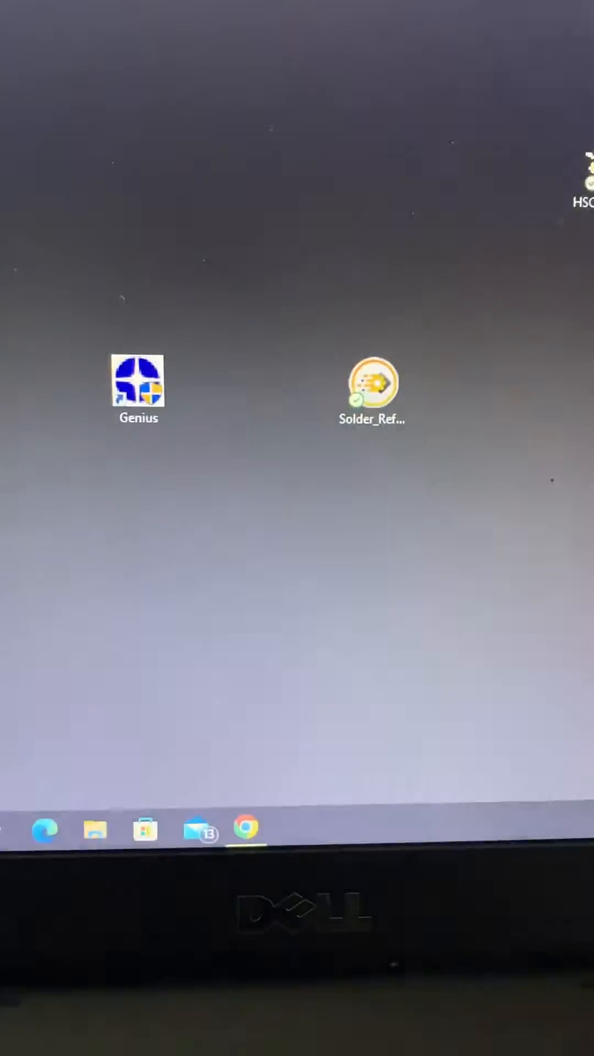
Select Solder_Reflow.qtc on the desktop and launch it in QuickTune
click(371, 387)
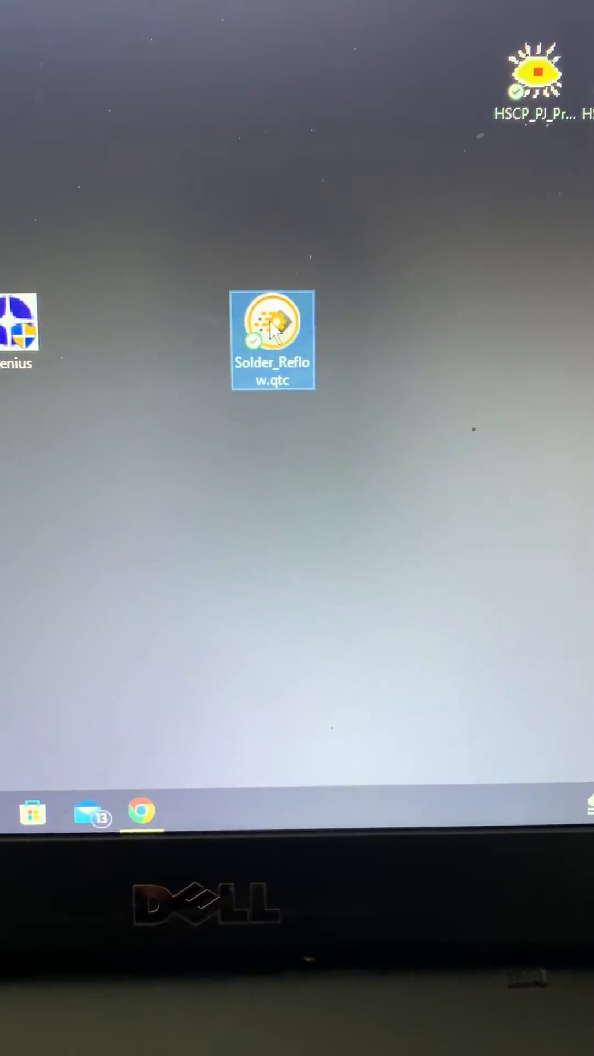
double_click(272, 328)
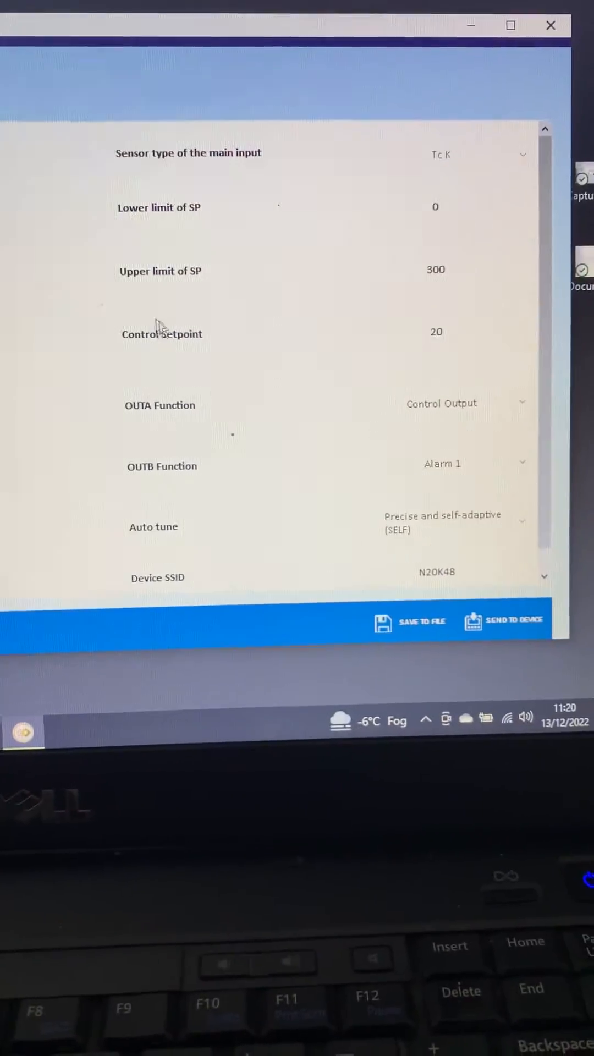
click(470, 213)
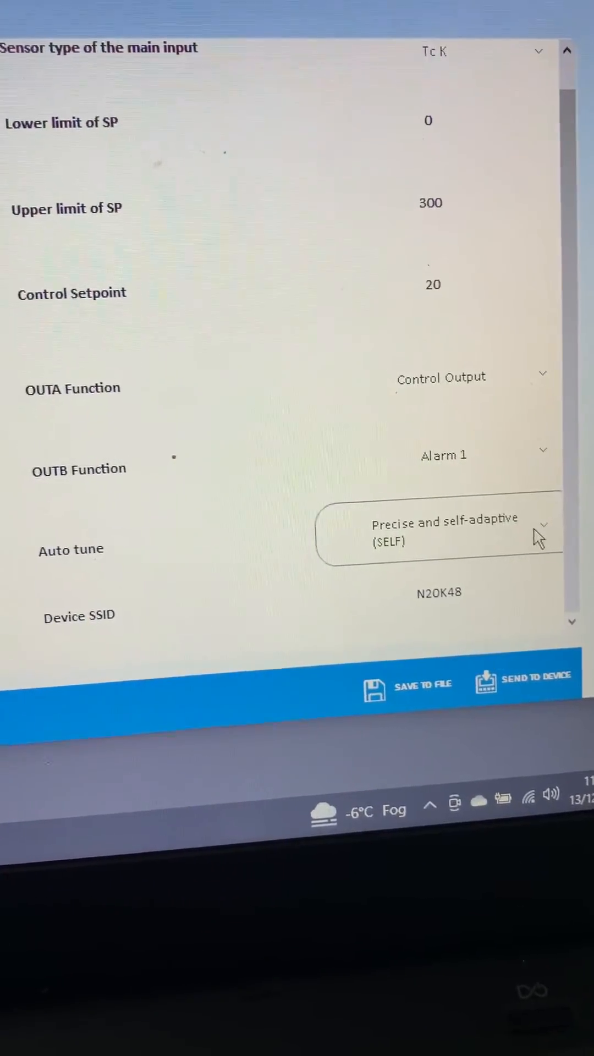
Keep auto tune set to Precise and self-adaptive (SELF)
click(438, 541)
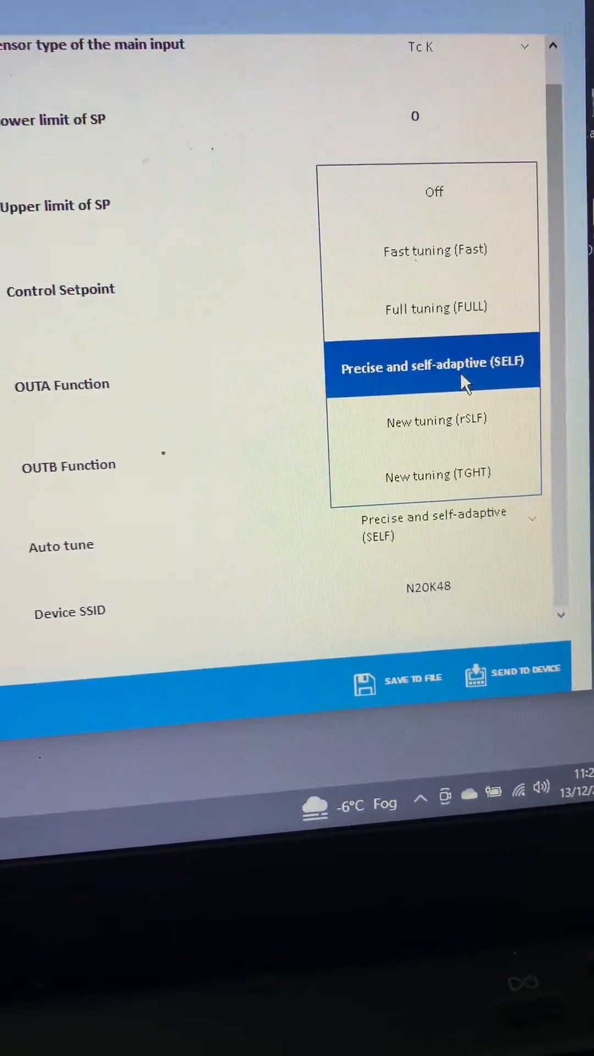
click(435, 367)
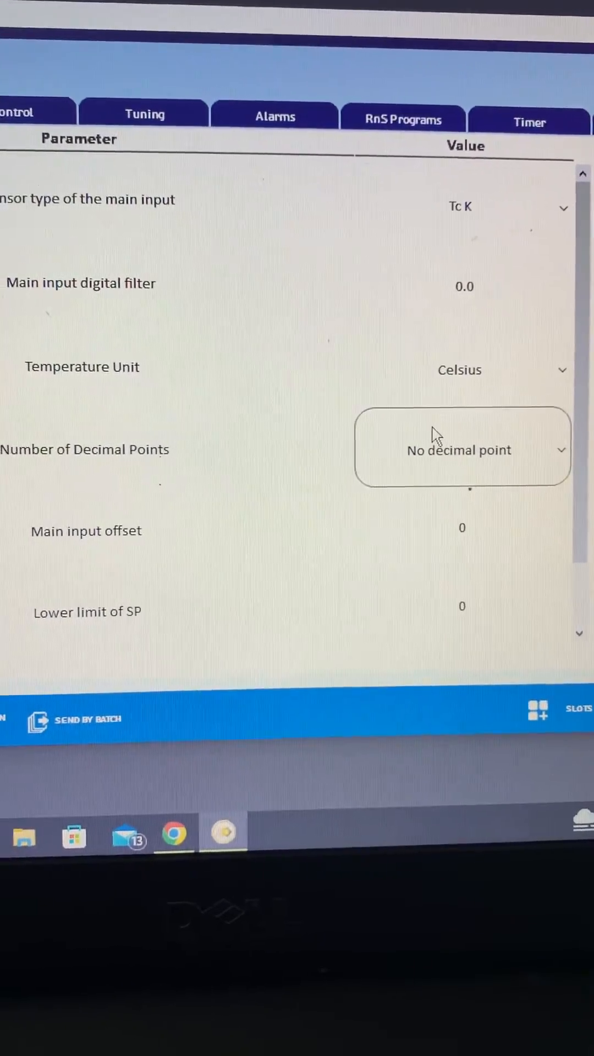
Scroll the Input tab toward the OUTA and OUTB function settings
scroll(down, 3)
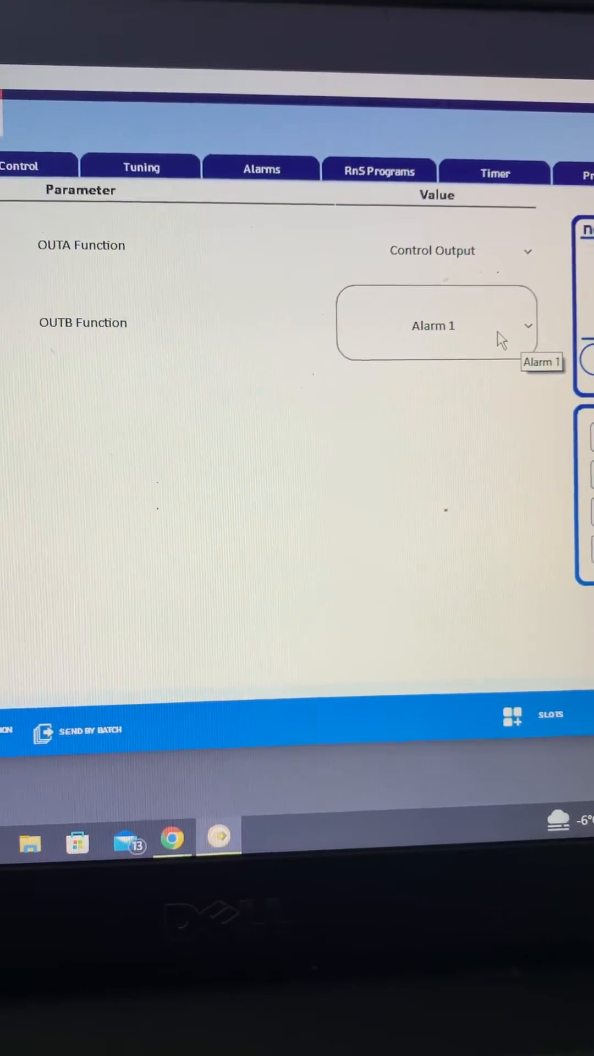
Review the Control tab, then view Tuning with SELF auto tune and 0.0 proportional band
click(151, 166)
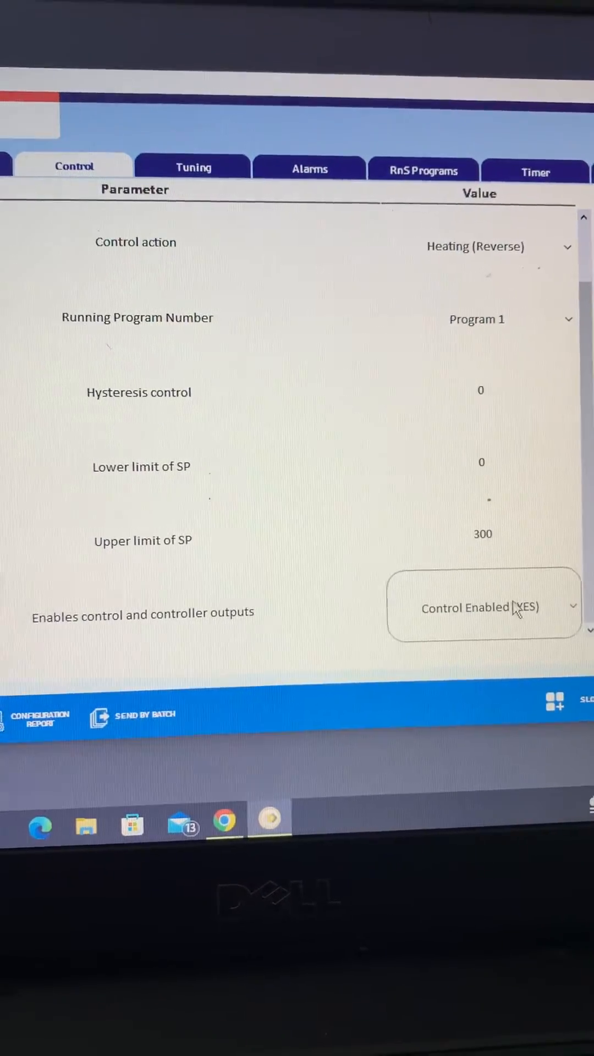
click(193, 167)
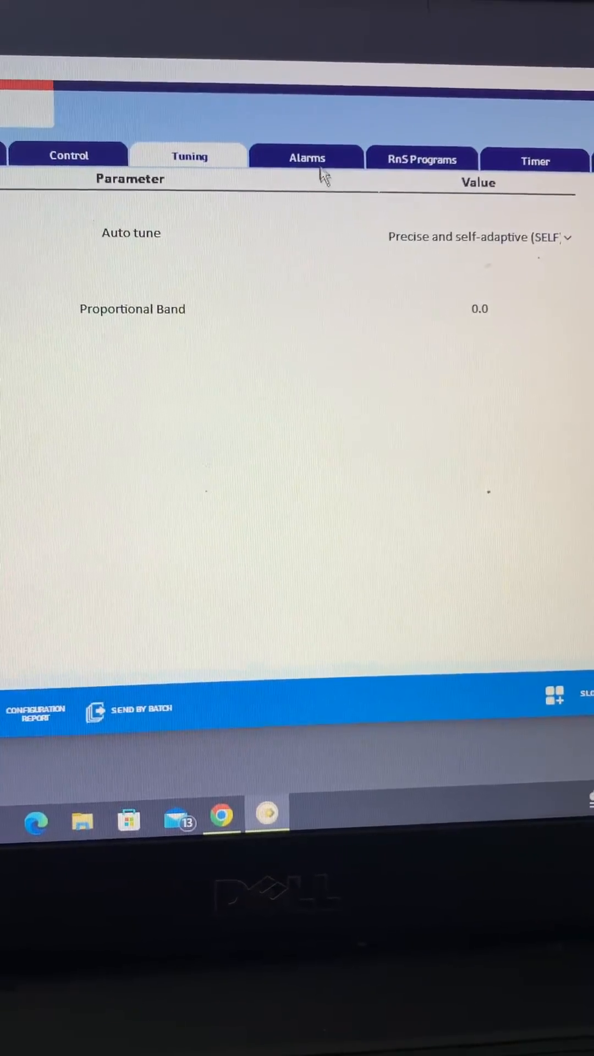
Check that Alarm 1 is Event (RaS) and Alarm Functions 2–4 are off
click(307, 160)
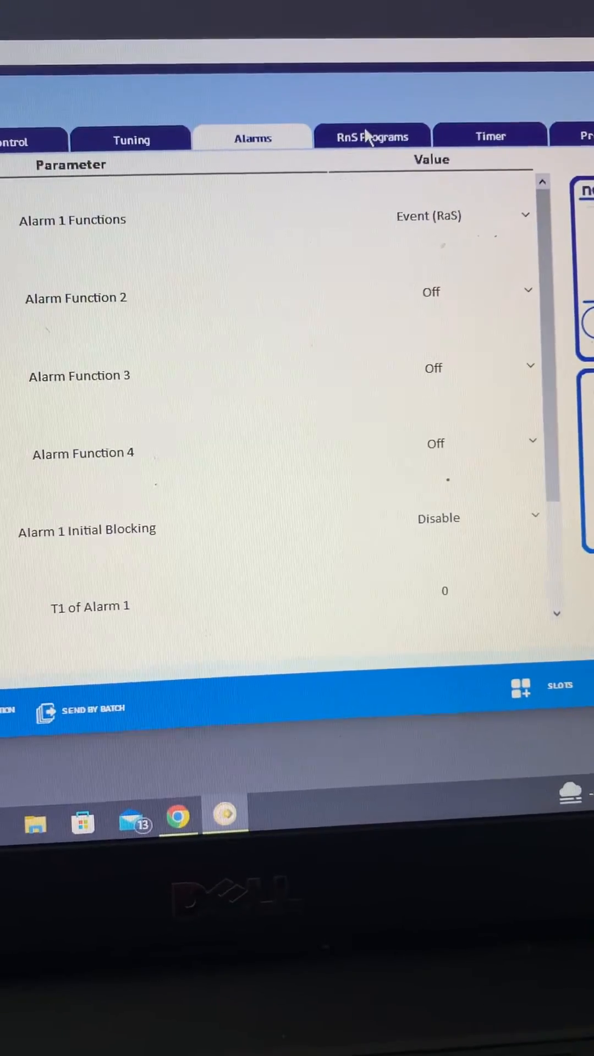
click(435, 221)
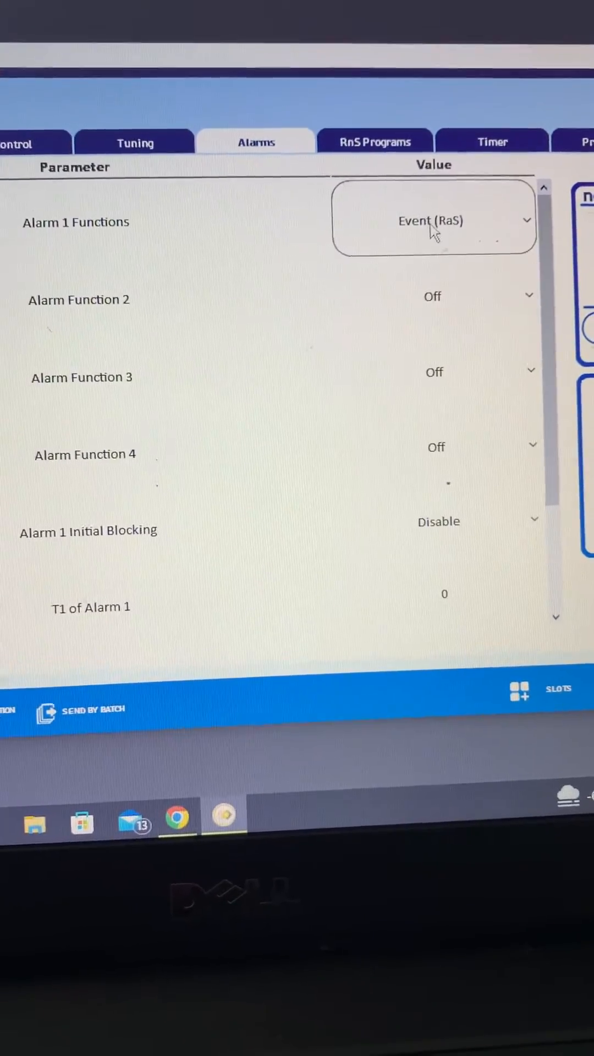
Review Program 1's RaS type, Minutes:Seconds time base, tolerance 3 and setpoints 20, 150, 200
click(368, 143)
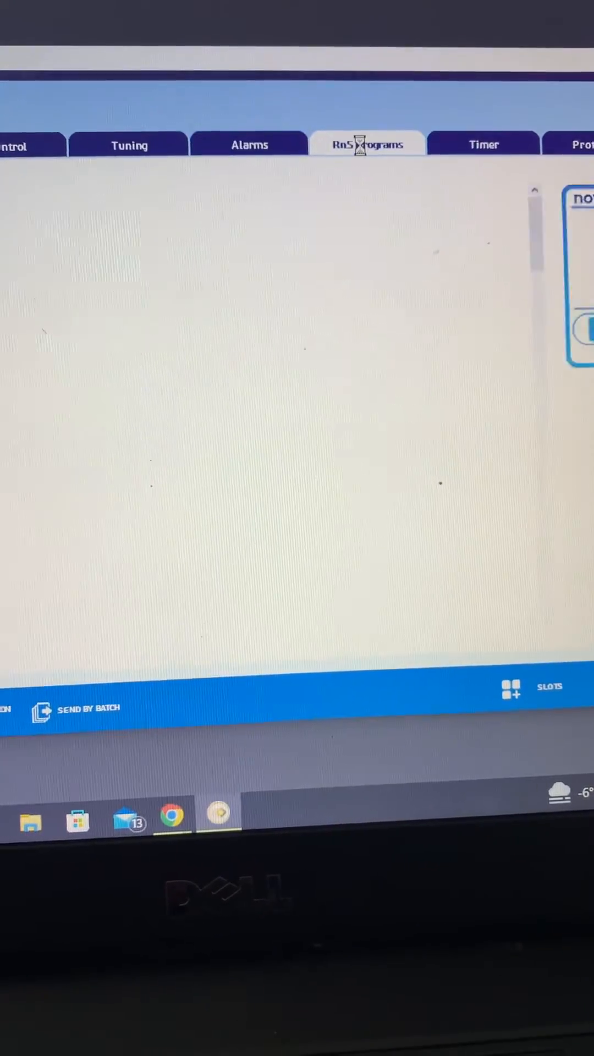
click(367, 144)
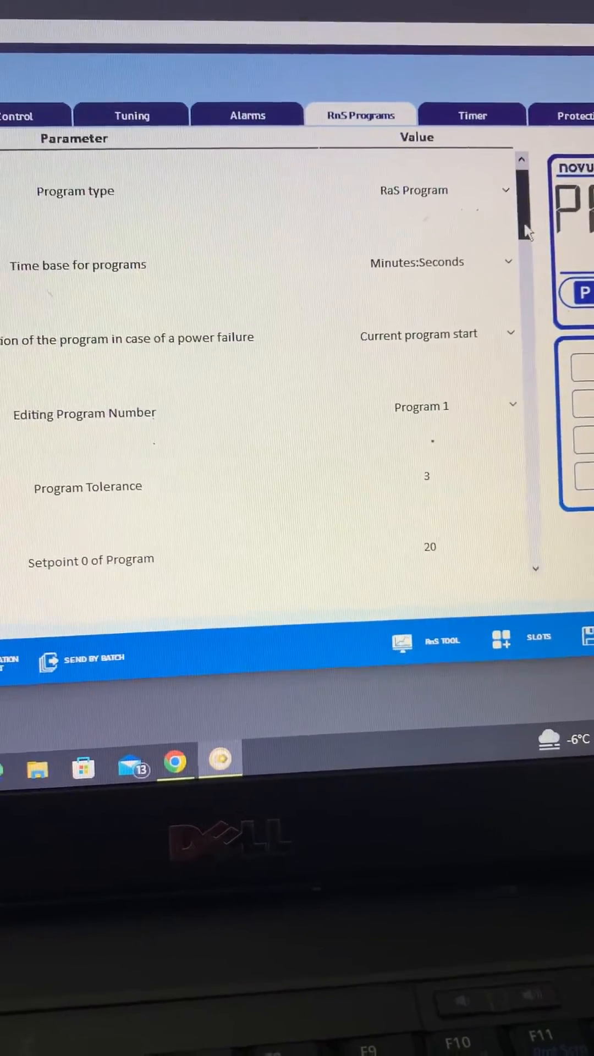
scroll(down, 3)
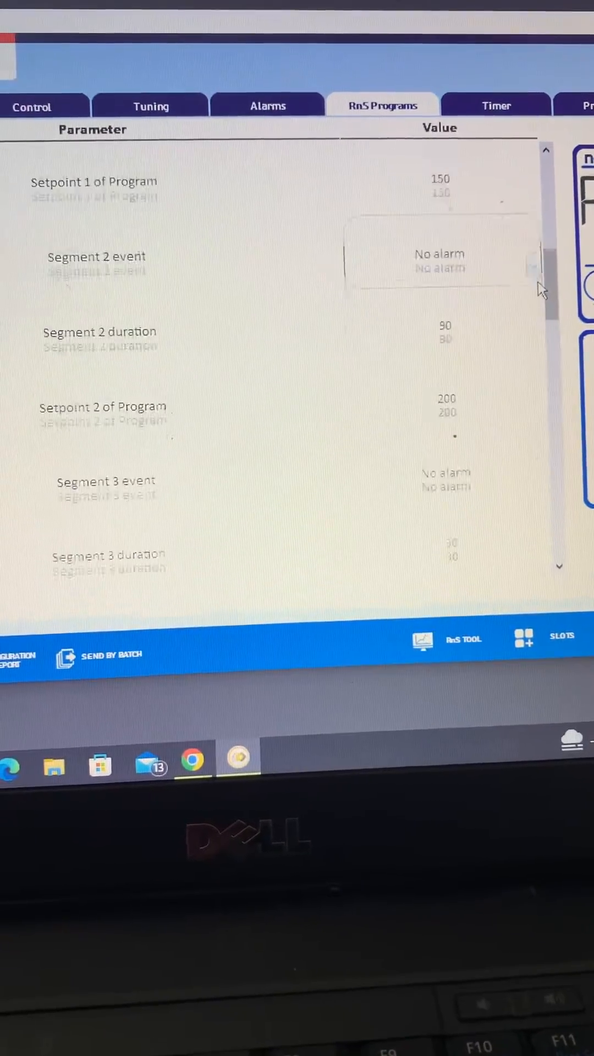
scroll(down, 3)
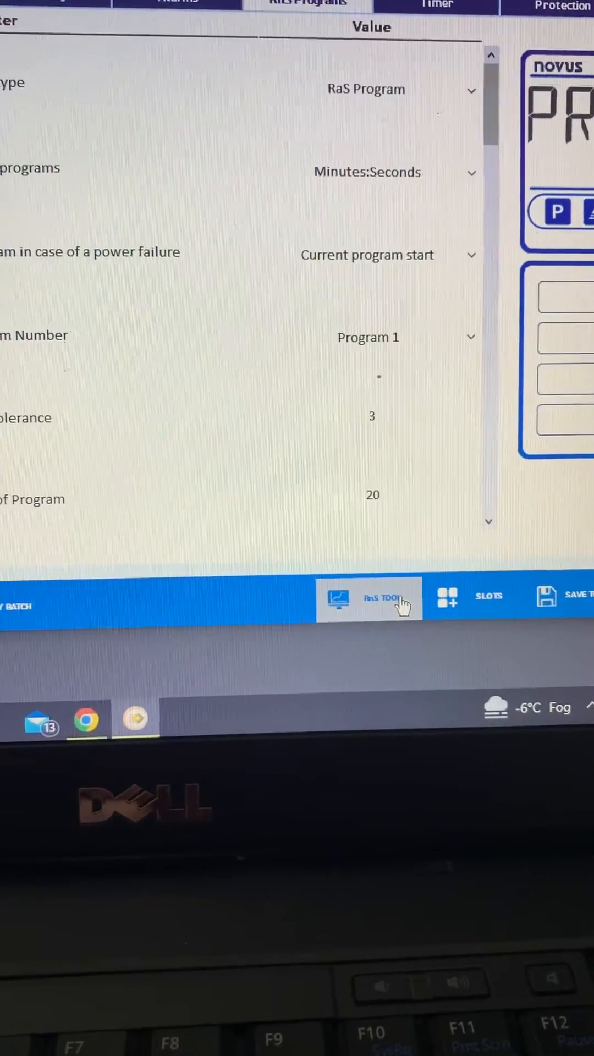
Open RnS TOOL to graph P1's segments 150, 200, 250, 250, 20 over 5 minutes
click(370, 598)
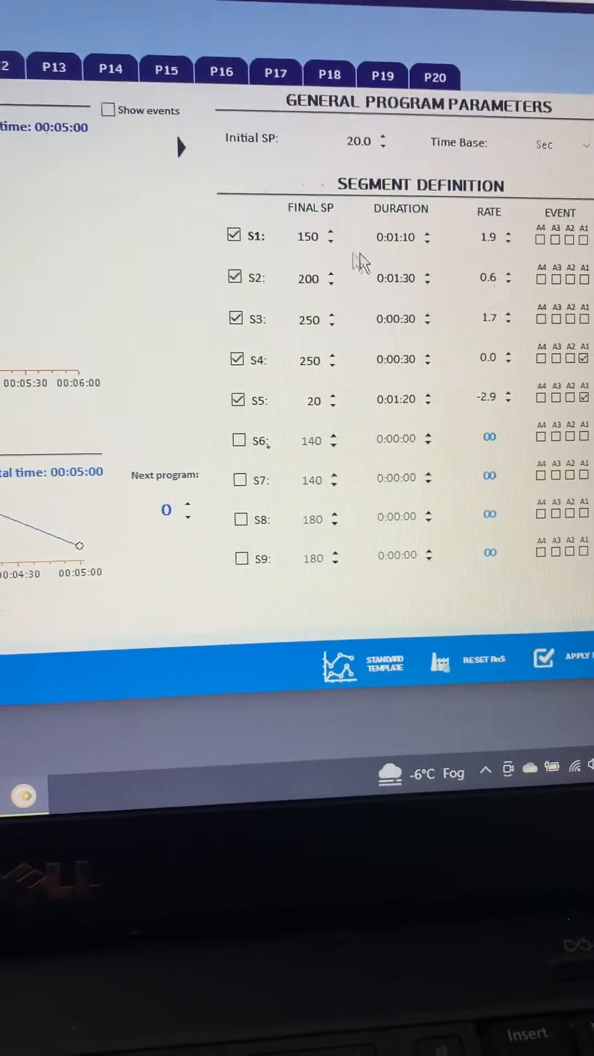
click(387, 238)
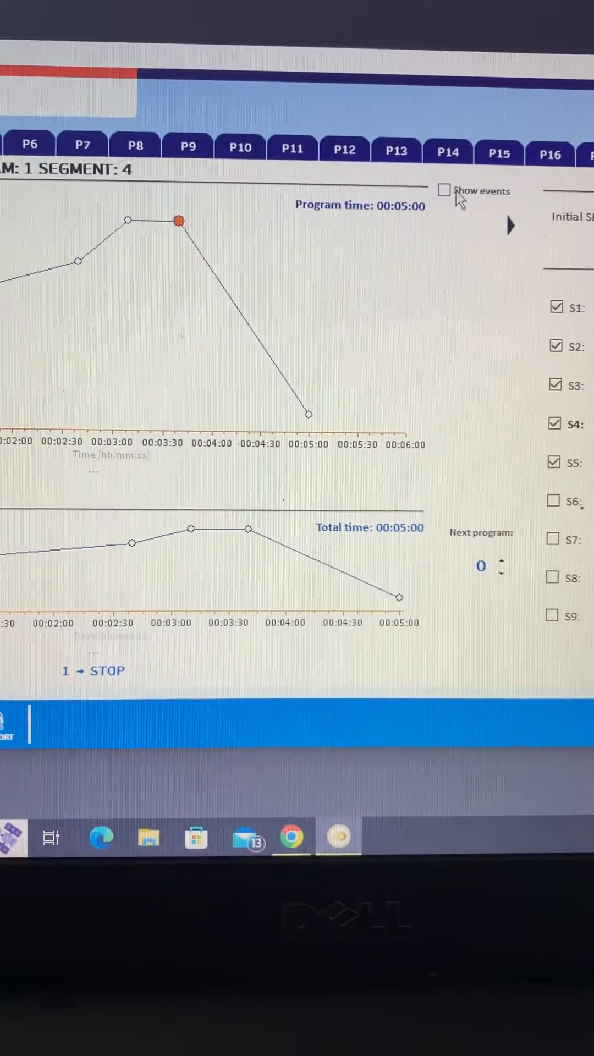
Enable Show events on Program 1's graph and review the segment definition table
click(444, 190)
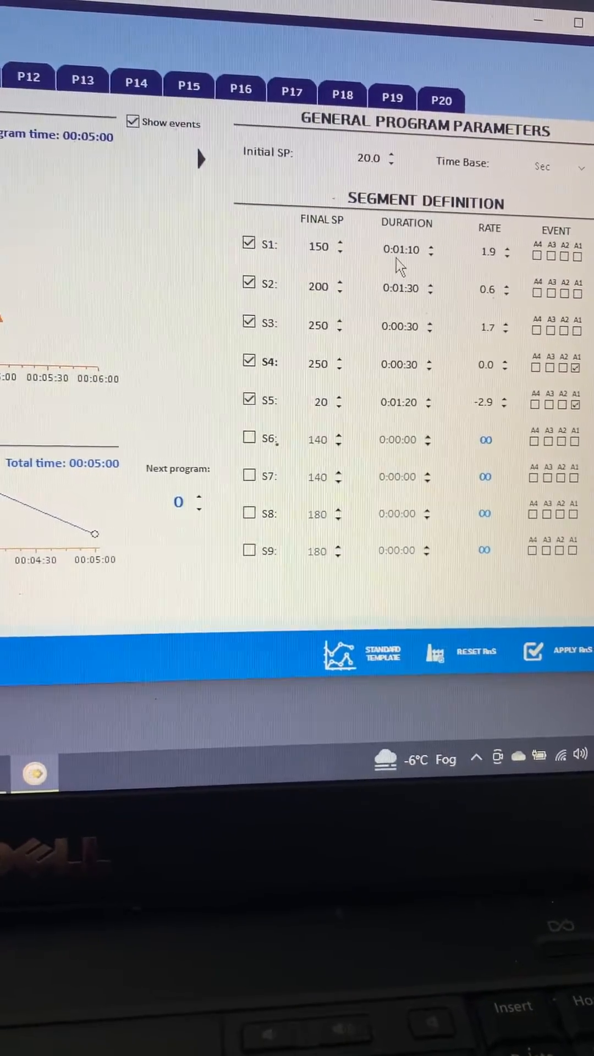
click(401, 282)
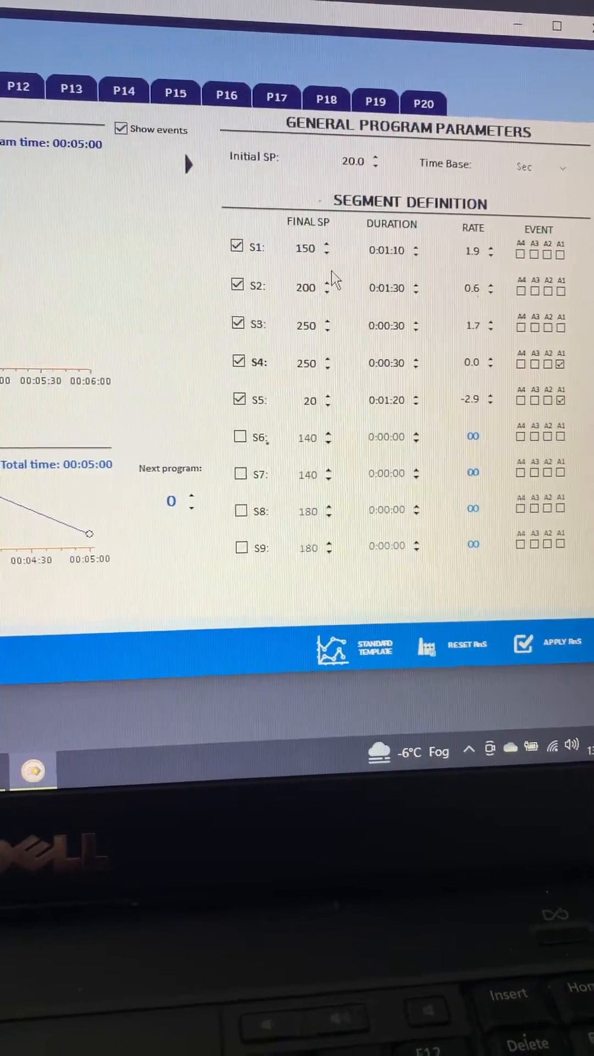
click(389, 251)
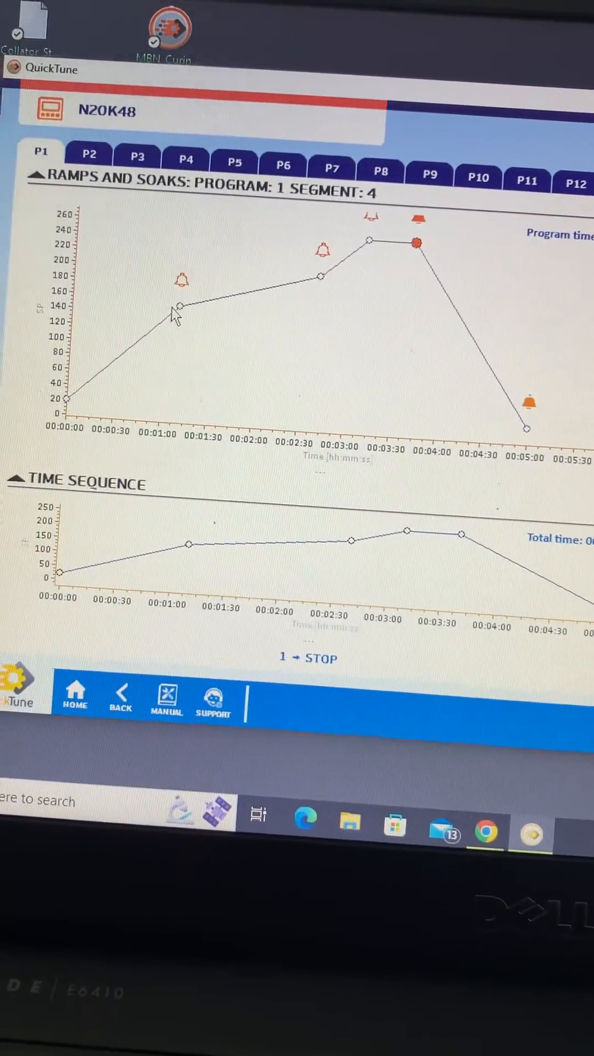
Select the first segment point on Program 1's graph to read its SP and time
click(172, 323)
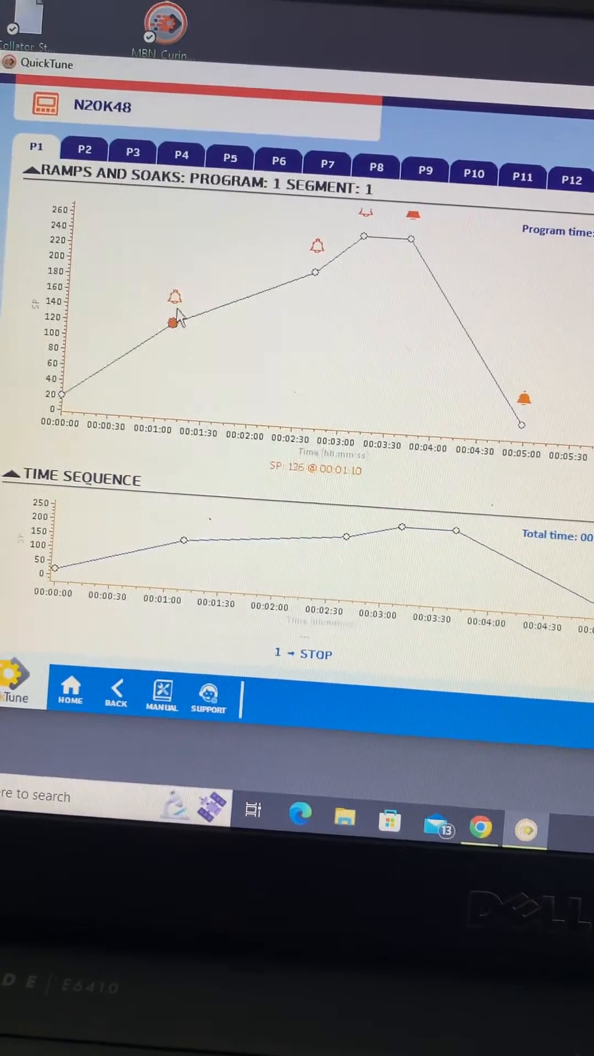
drag(173, 324, 179, 298)
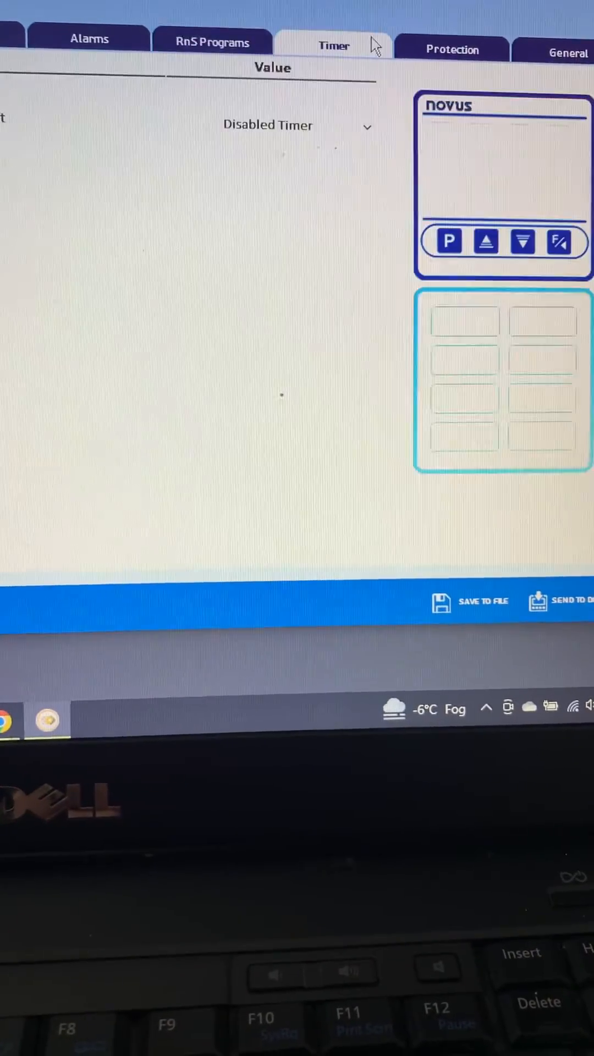
Open the General parameters and review the program selection screen setting (Yes)
click(451, 52)
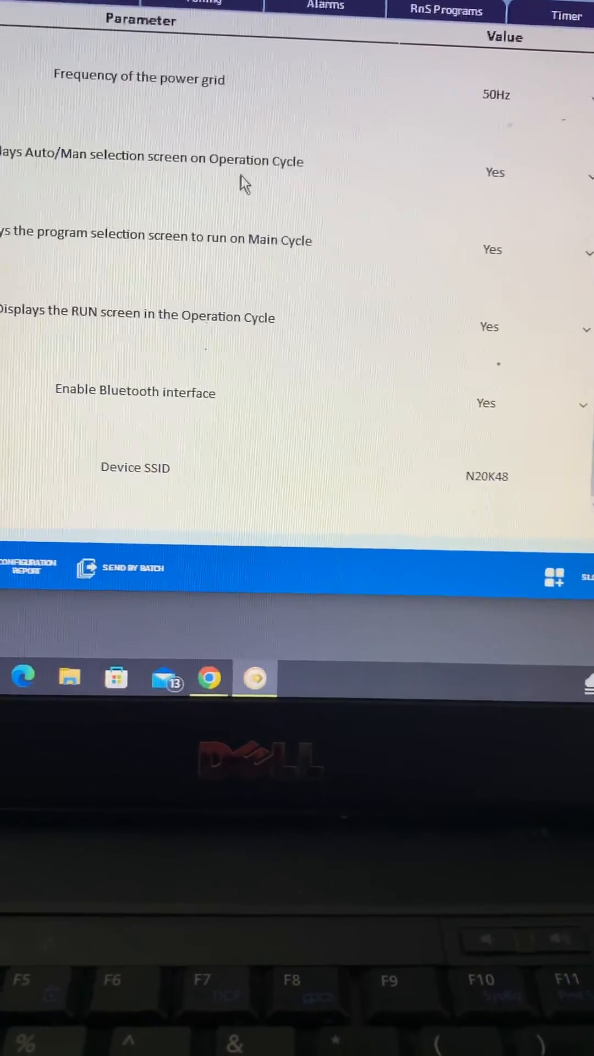
click(493, 259)
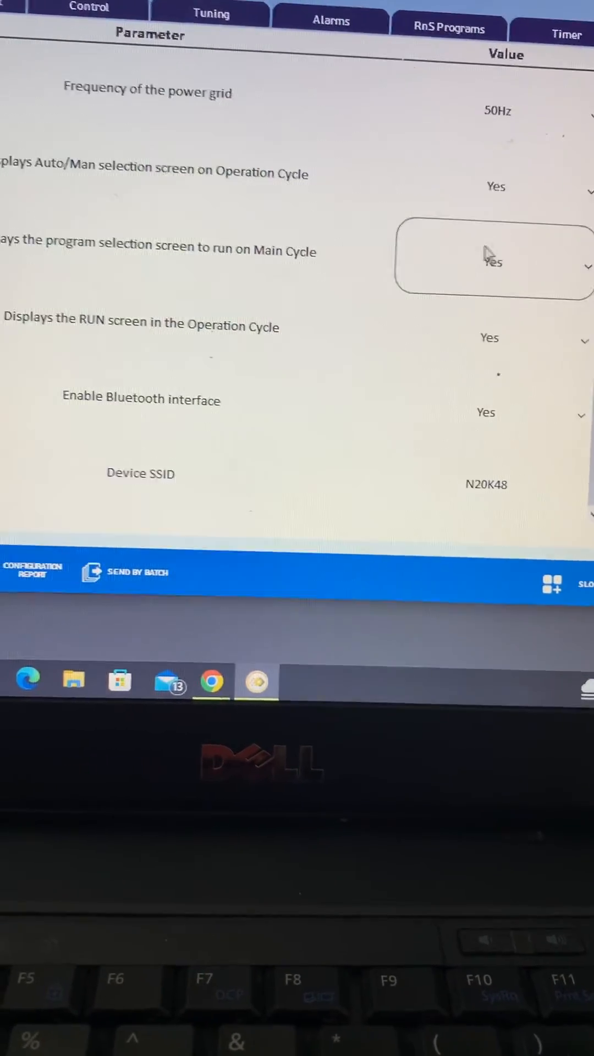